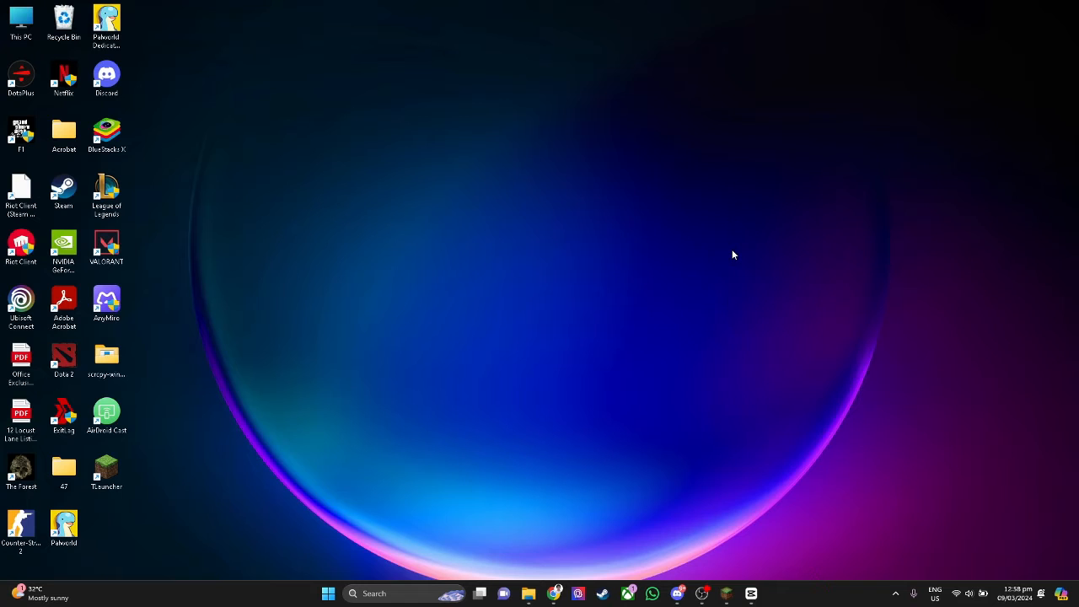
{"action": "mouse_move", "coordinate": [545, 370]}
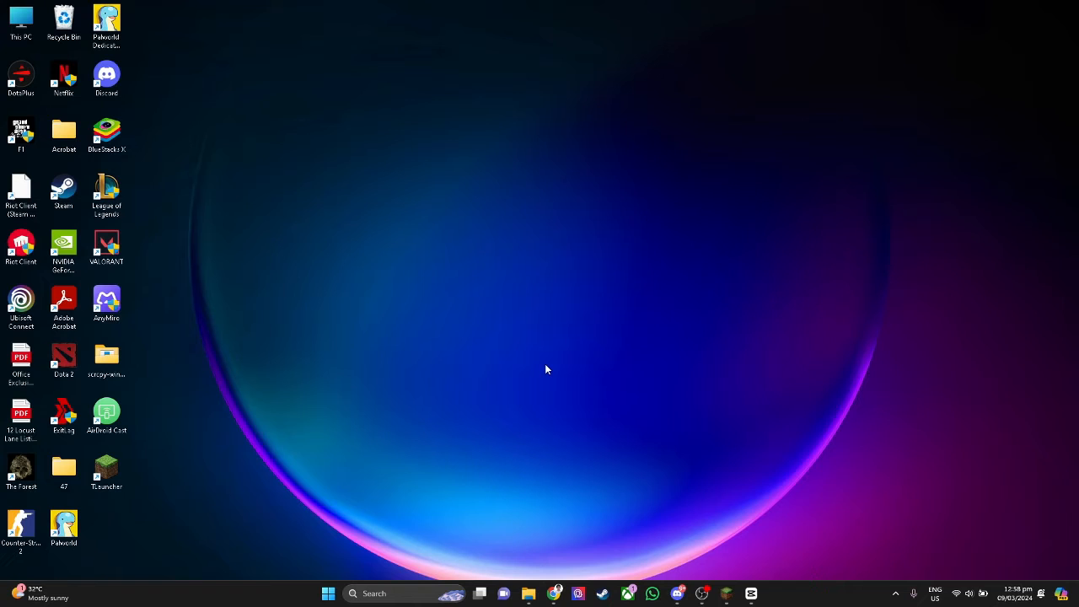
{"action": "mouse_move", "coordinate": [516, 417]}
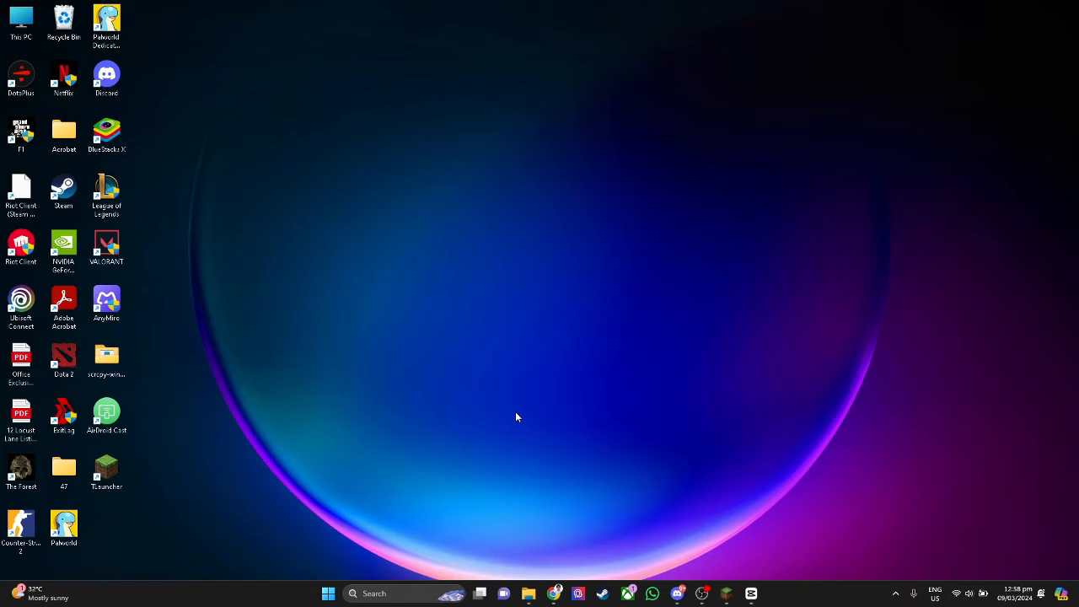
{"action": "mouse_move", "coordinate": [472, 452]}
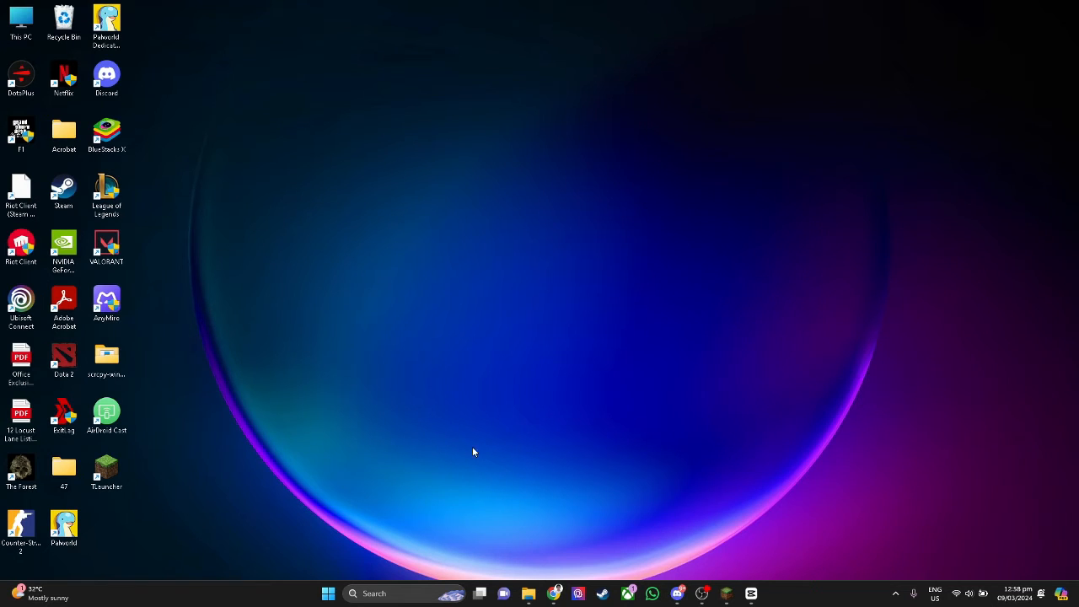
Restart the computer from the Start menu's power options
{"action": "left_click", "coordinate": [328, 592]}
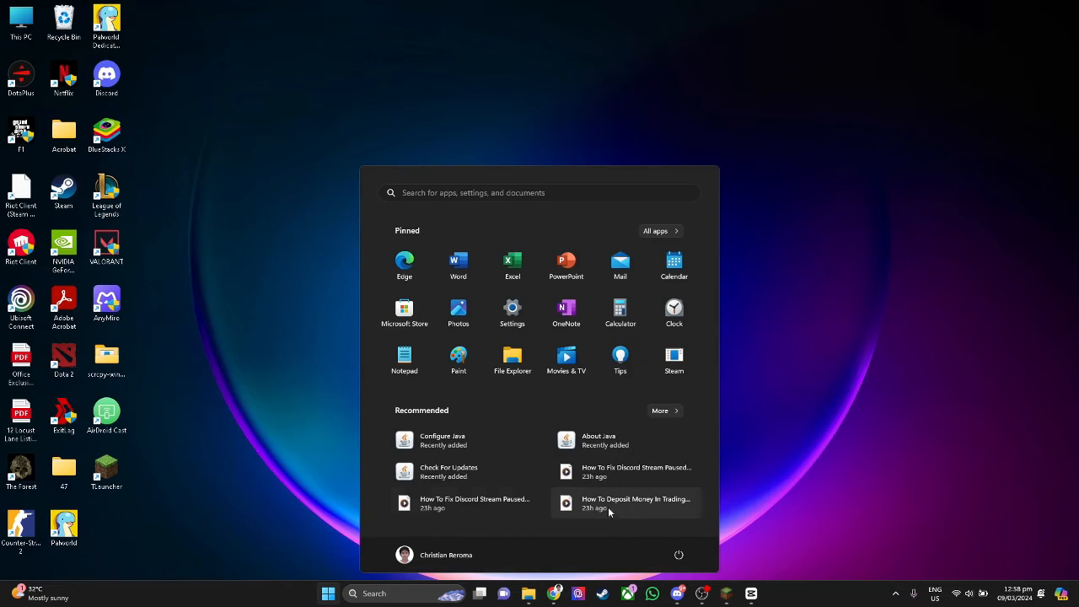
{"action": "left_click", "coordinate": [678, 555]}
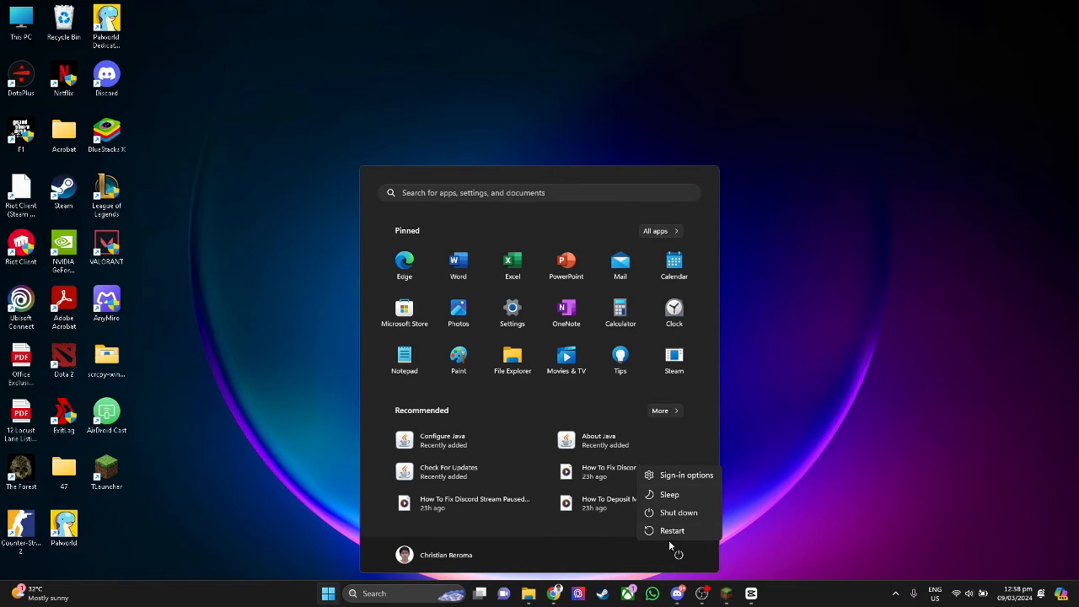
{"action": "left_click", "coordinate": [830, 492]}
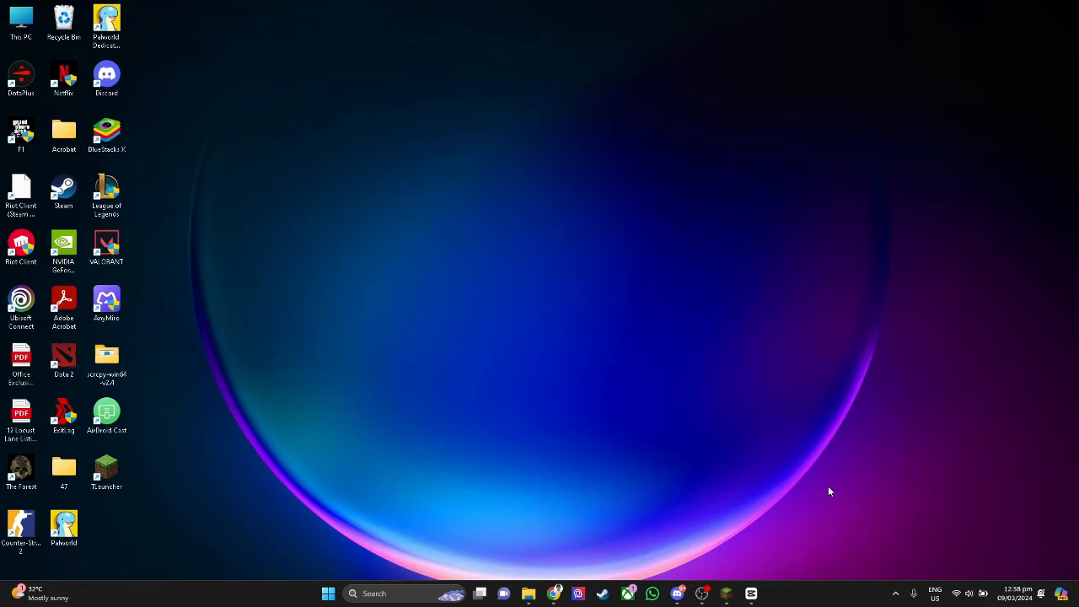
{"action": "mouse_move", "coordinate": [489, 468]}
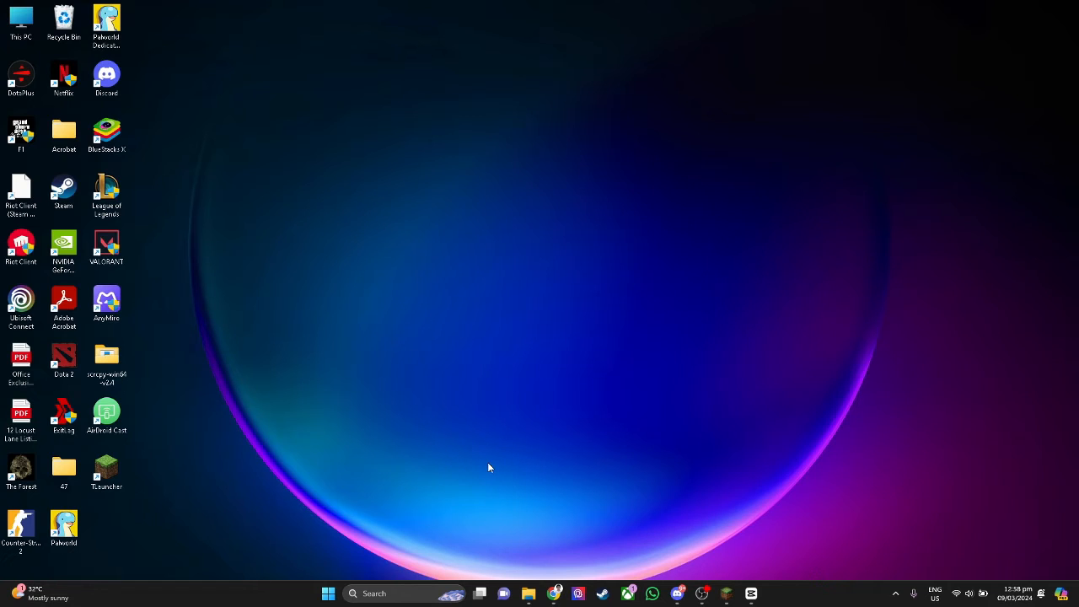
{"action": "left_click", "coordinate": [375, 592]}
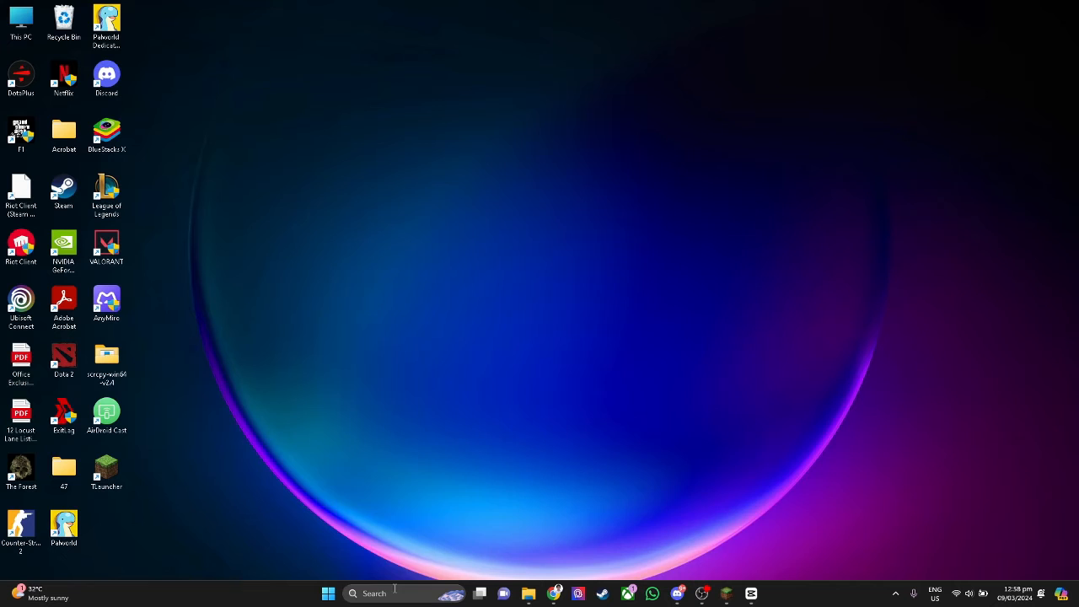
{"action": "type", "text": "task Manager"}
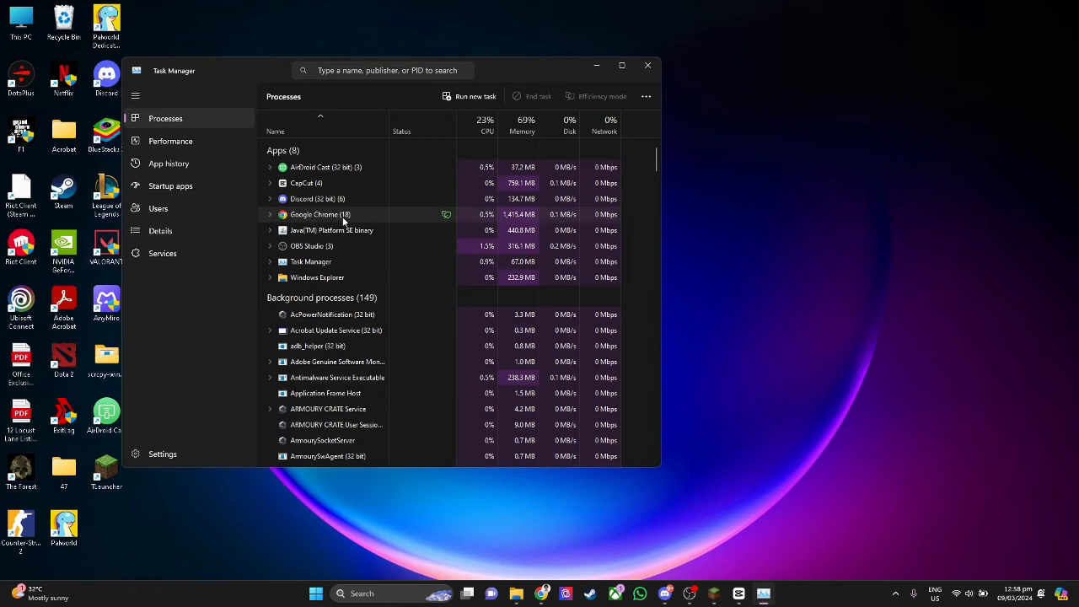
{"action": "right_click", "coordinate": [320, 214]}
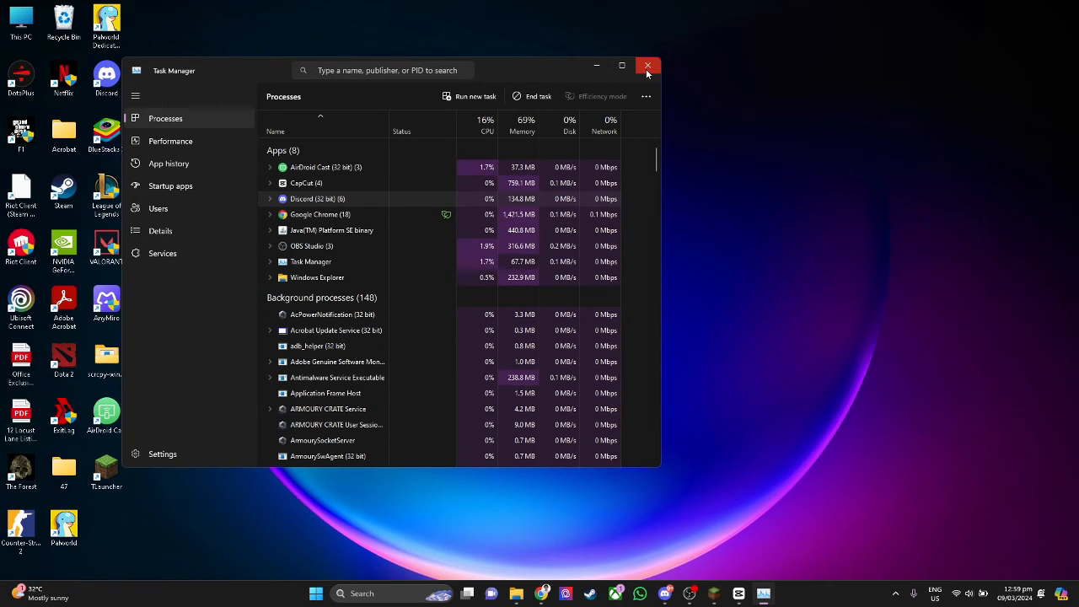
{"action": "left_click", "coordinate": [648, 66]}
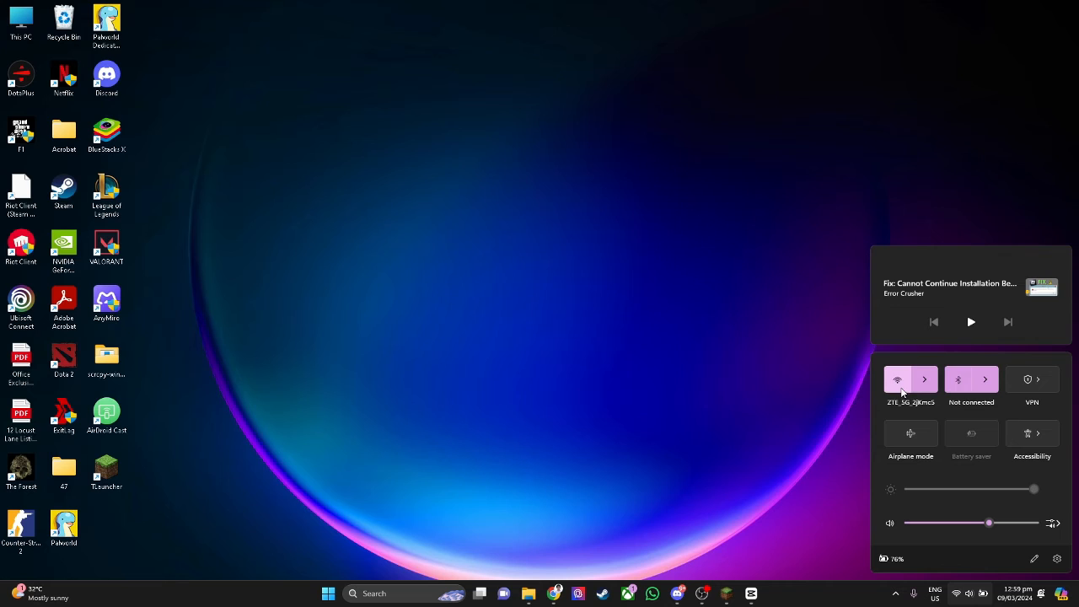
{"action": "mouse_move", "coordinate": [728, 382]}
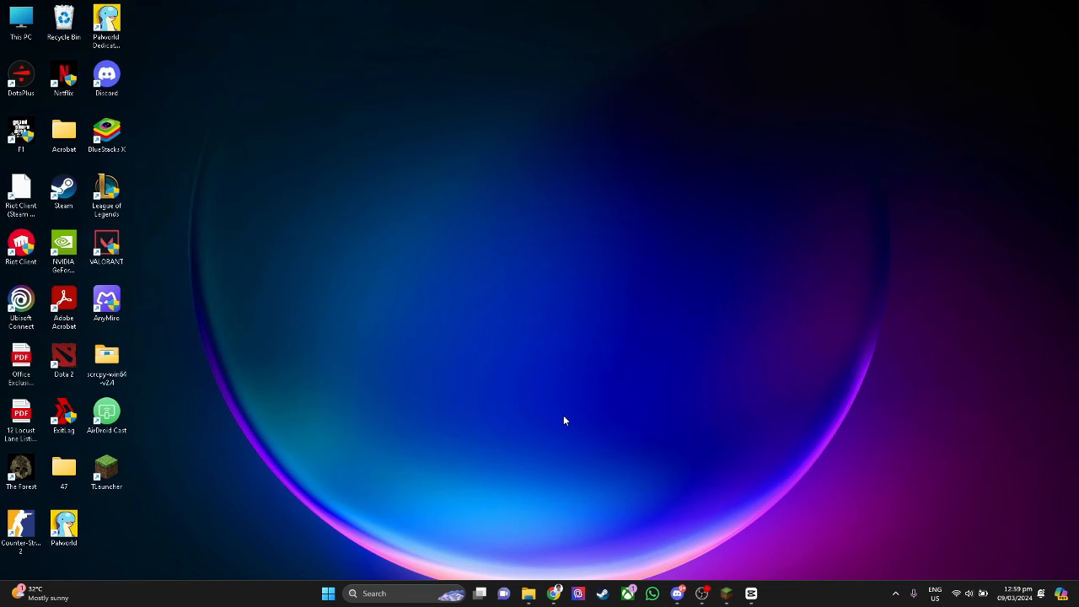
{"action": "mouse_move", "coordinate": [558, 421]}
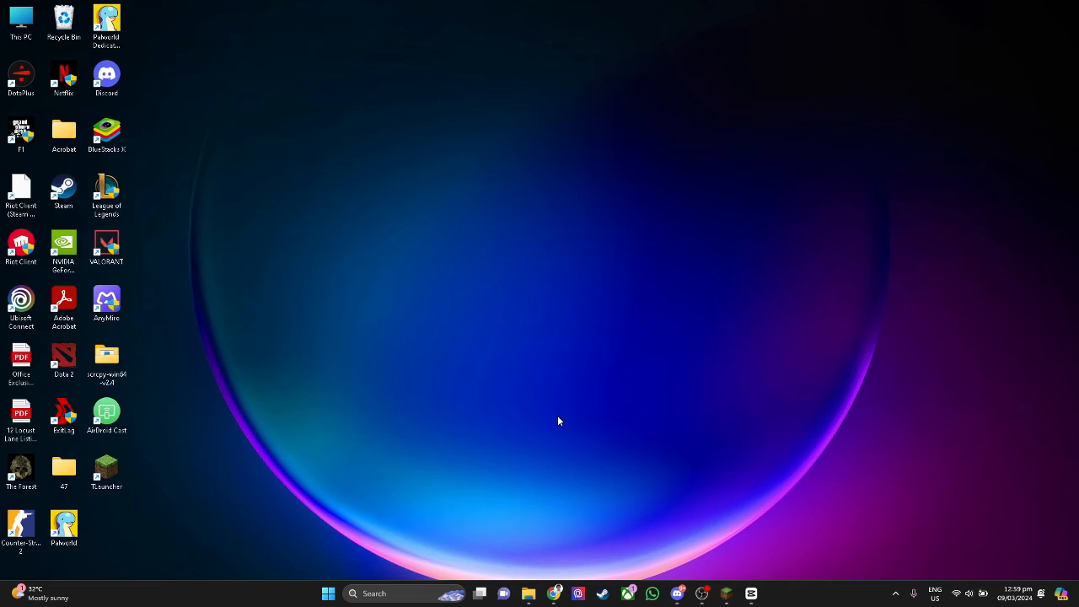
{"action": "mouse_move", "coordinate": [555, 419]}
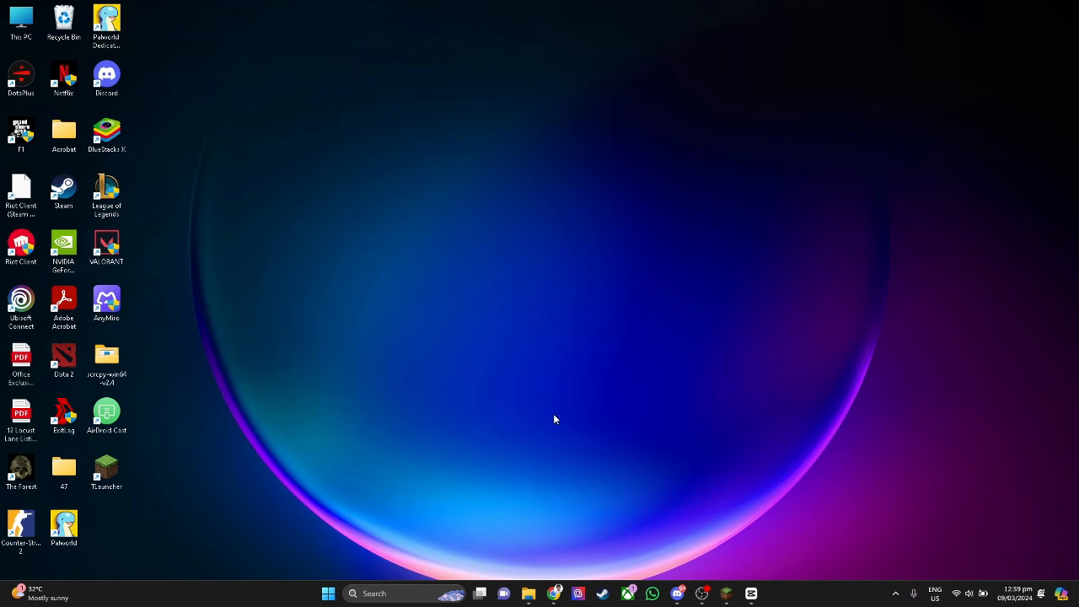
Search 'add or remove programs' and open Installed apps in Settings
{"action": "left_click", "coordinate": [374, 593]}
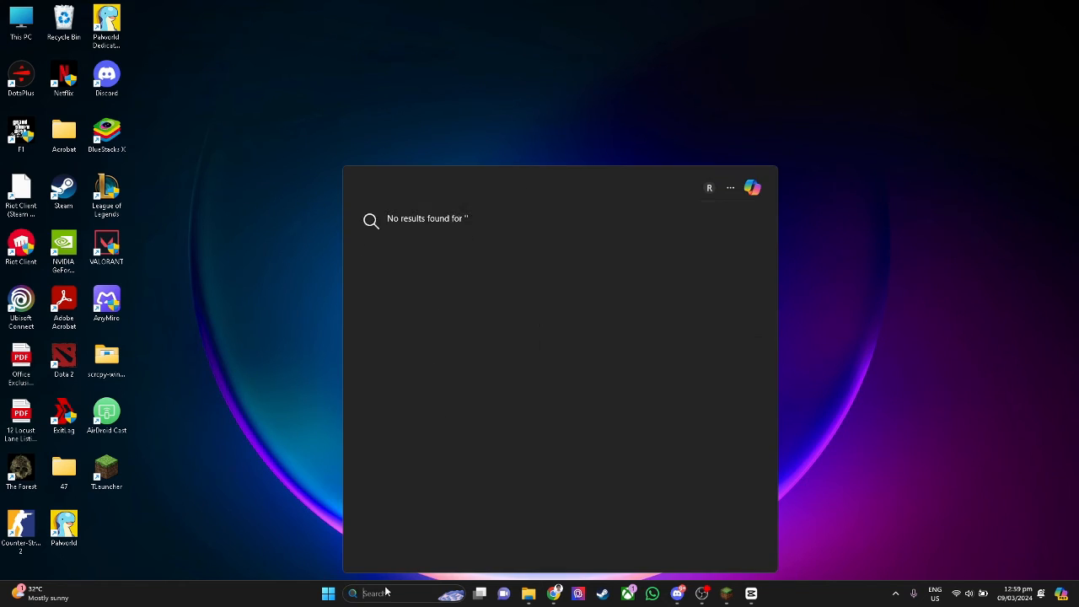
{"action": "type", "text": "add or remove programs"}
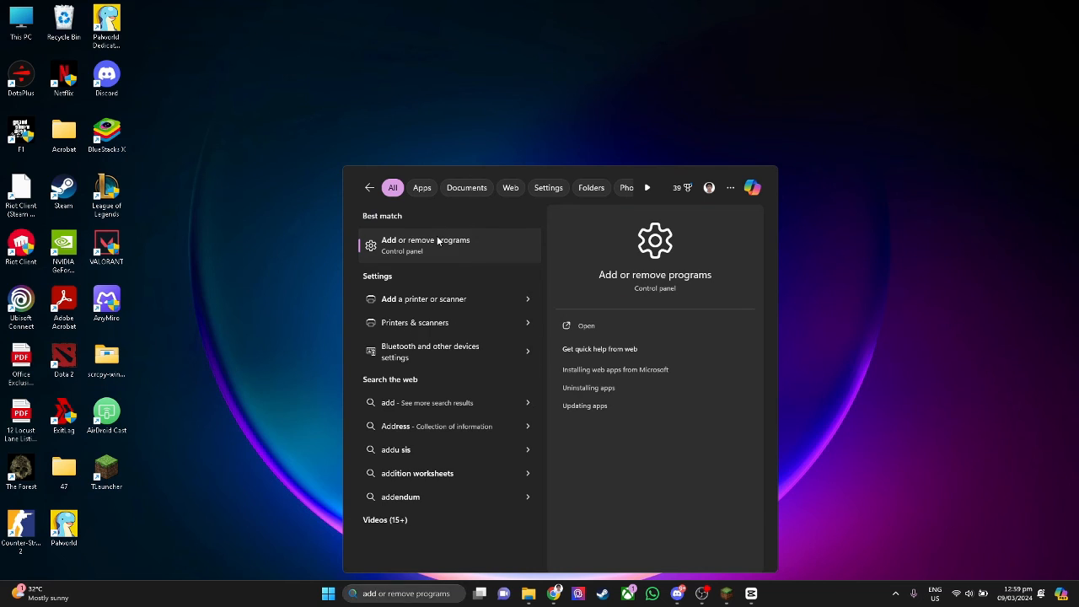
{"action": "left_click", "coordinate": [426, 244]}
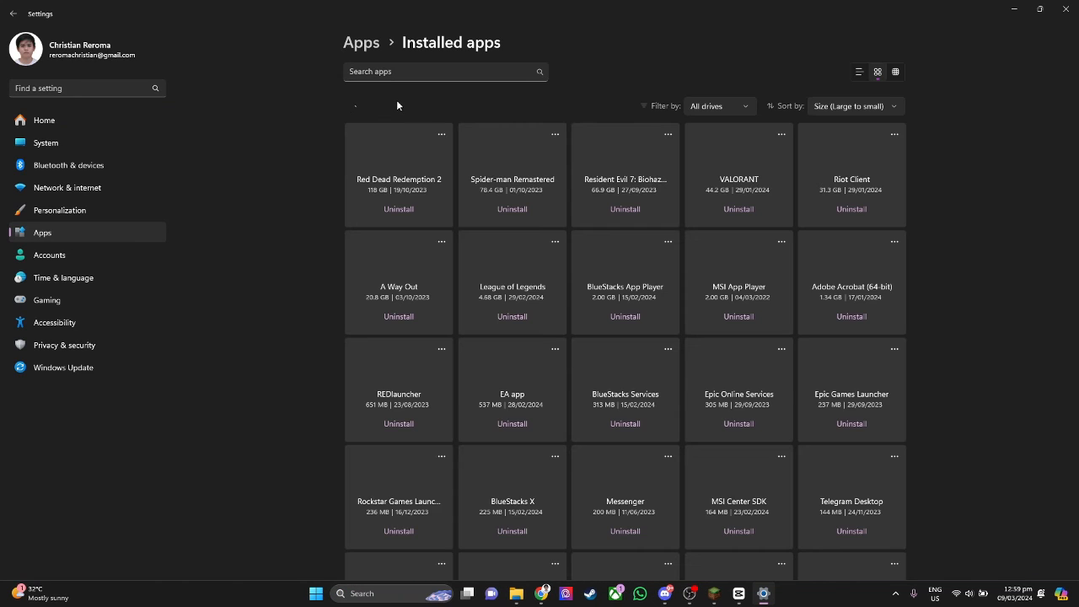
Filter the installed apps by 'roblox' to show the three Roblox apps
{"action": "type", "text": "roblox"}
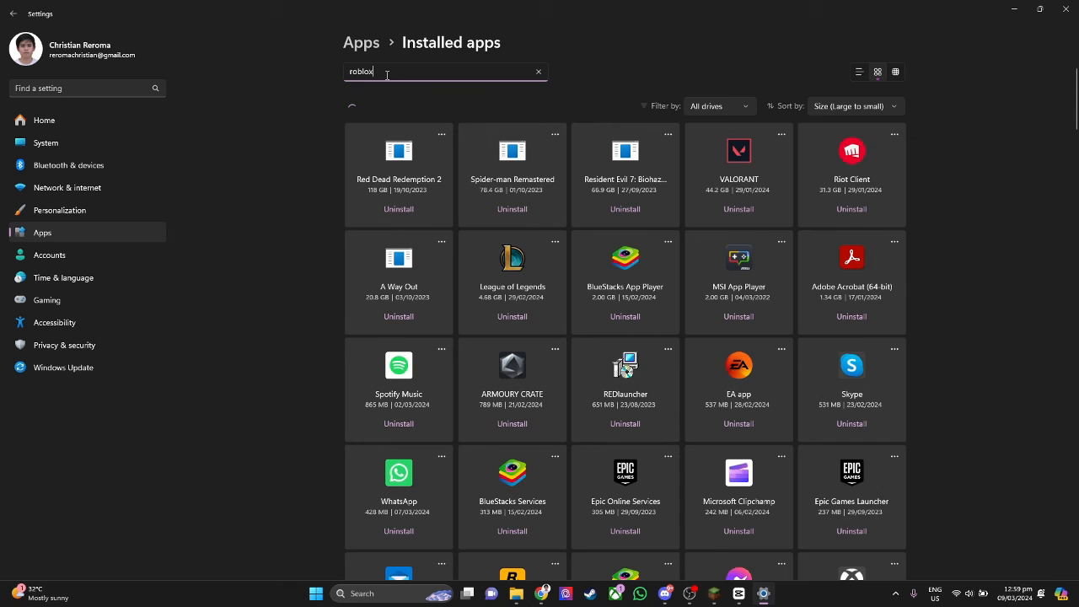
{"action": "type", "text": "roblox"}
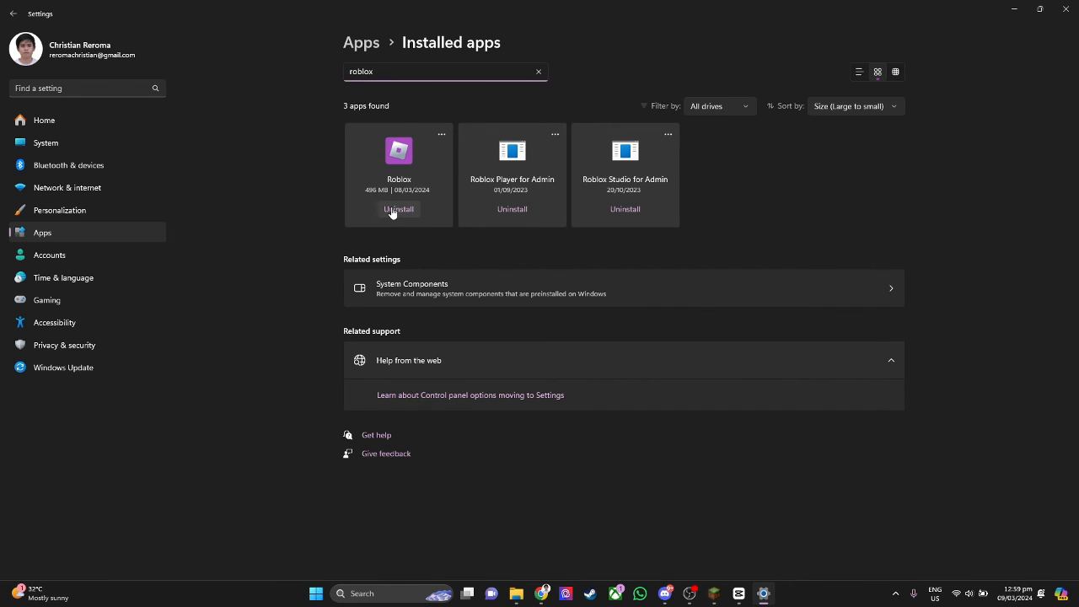
{"action": "mouse_move", "coordinate": [396, 212]}
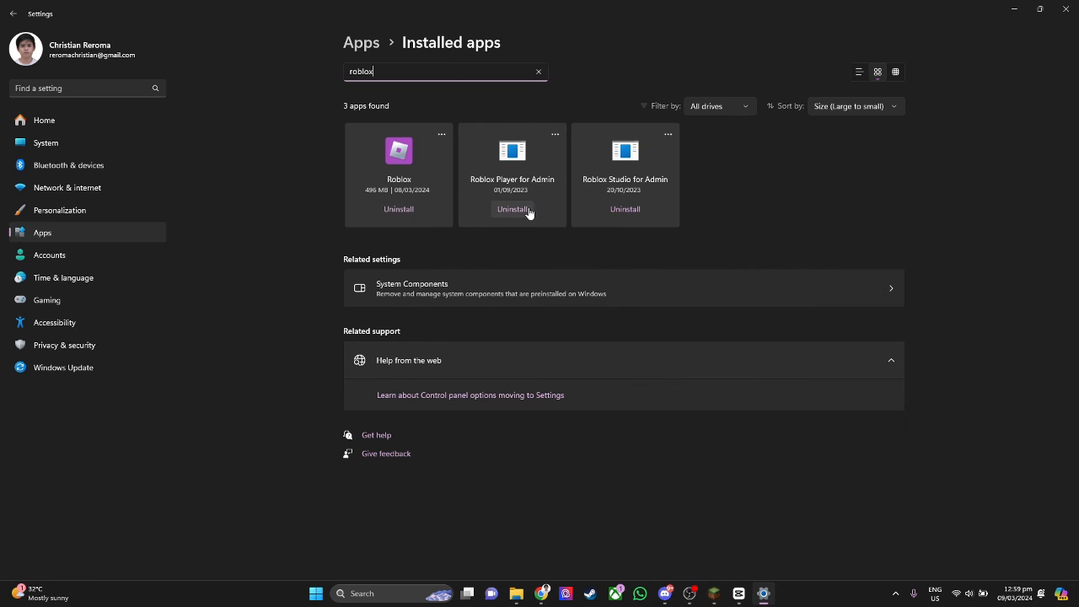
{"action": "mouse_move", "coordinate": [554, 257]}
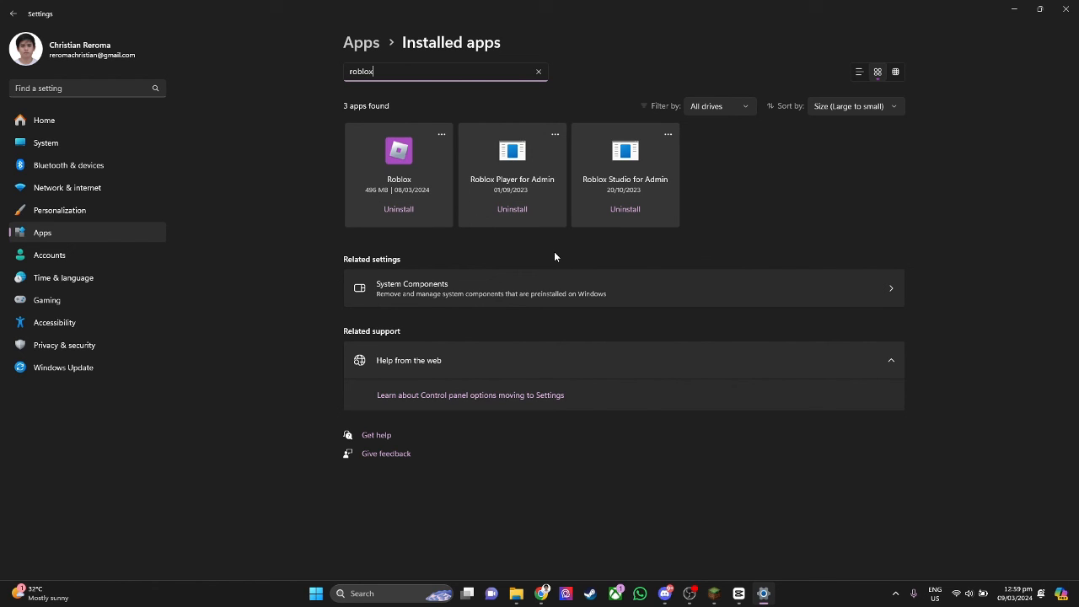
{"action": "mouse_move", "coordinate": [650, 489]}
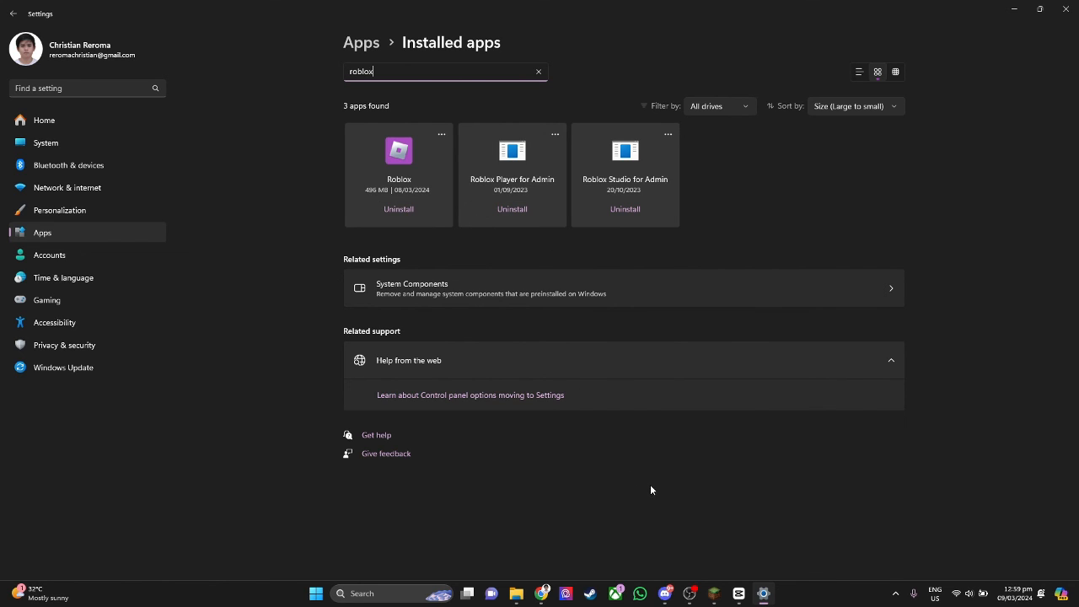
{"action": "mouse_move", "coordinate": [673, 534]}
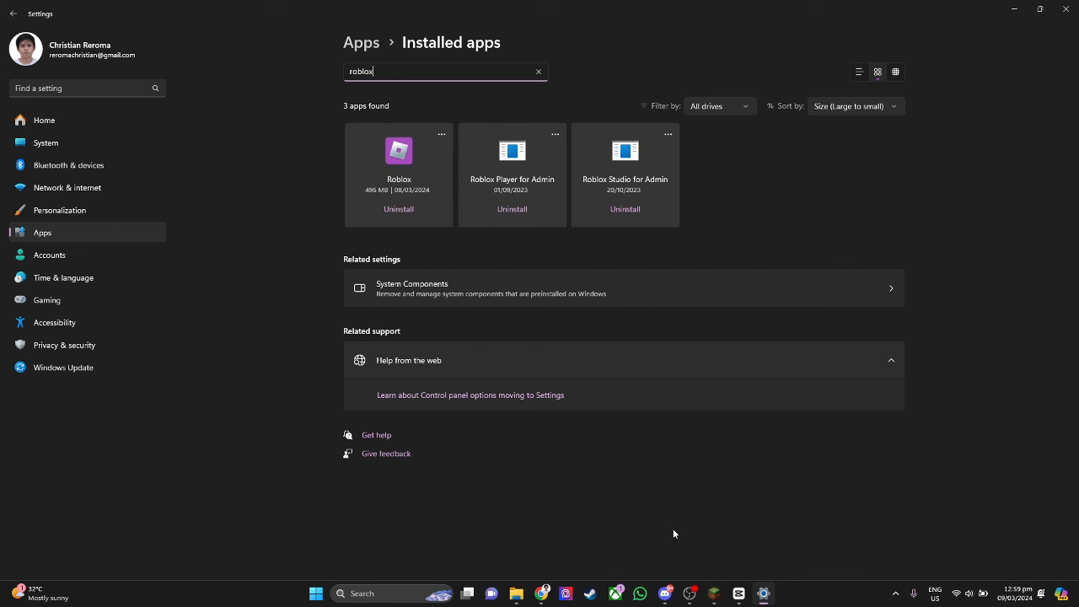
{"action": "mouse_move", "coordinate": [676, 543]}
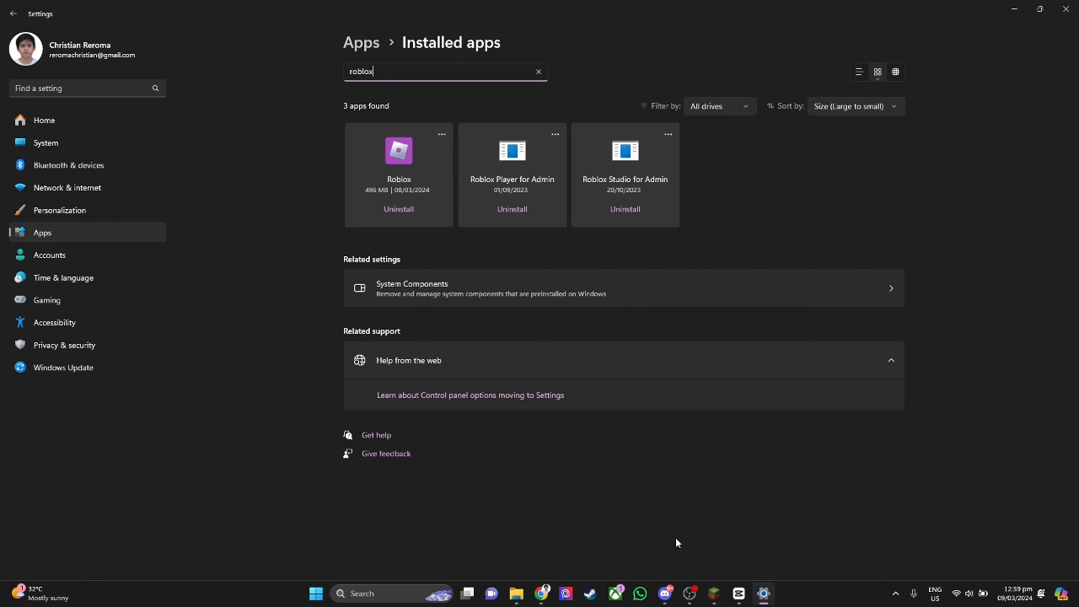